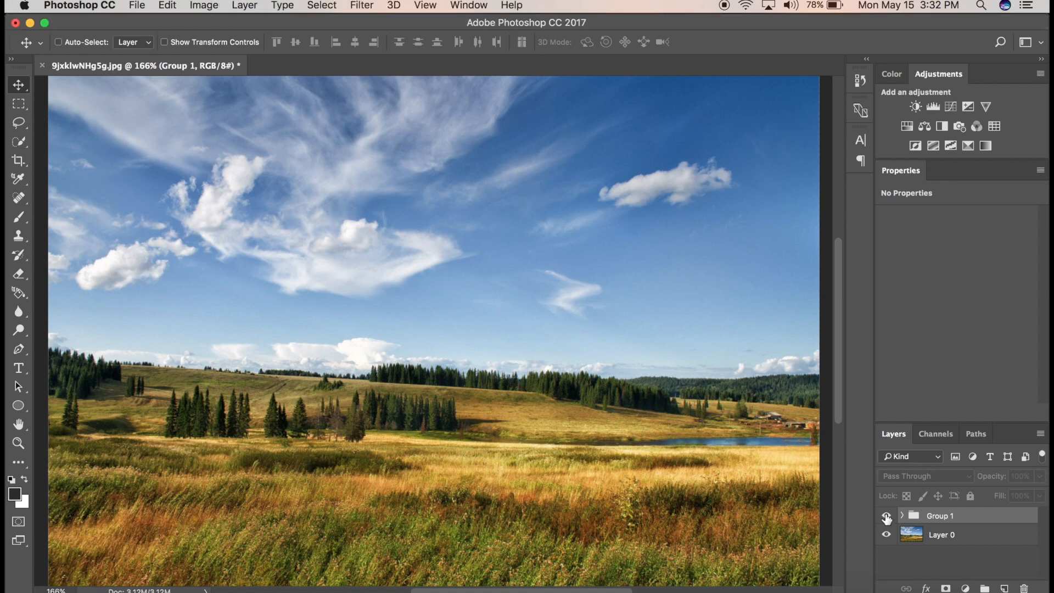
Step: Hide the finished Group 1 colour grade to compare against the original photo
left_click(887, 516)
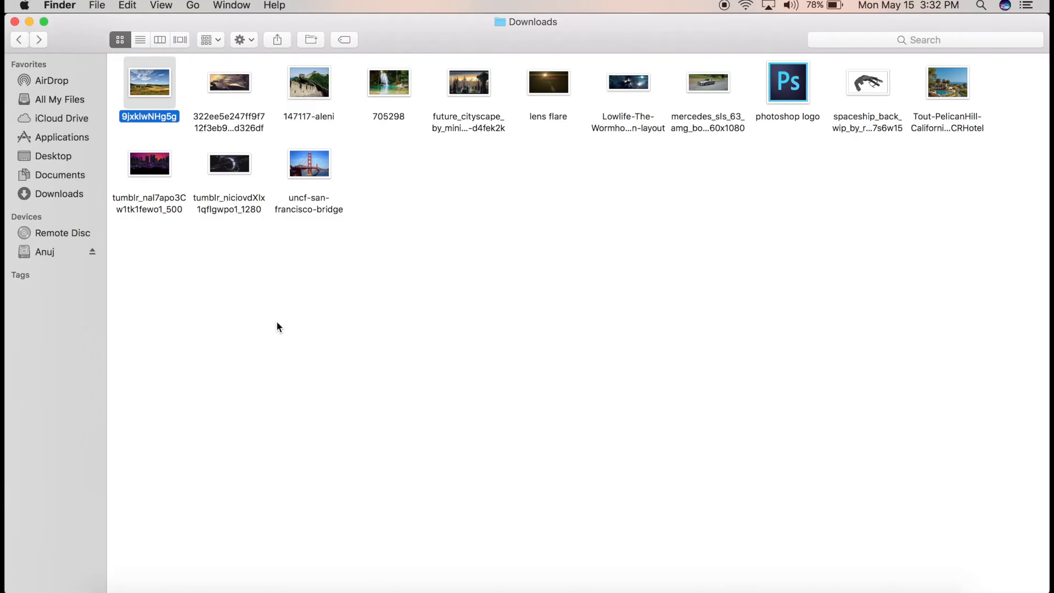
mouse_move(145, 98)
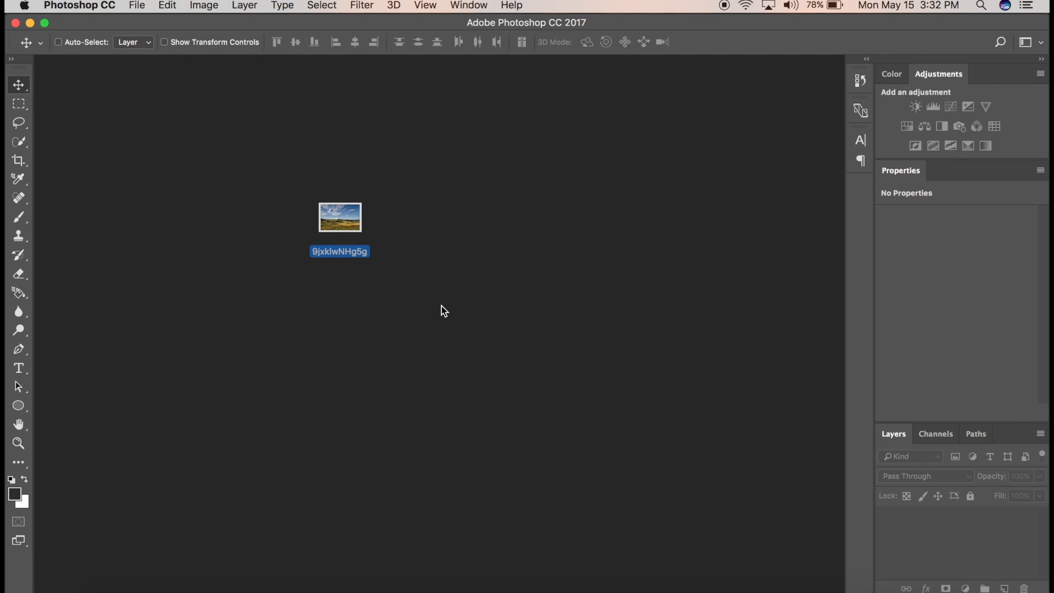
Step: Convert the locked Background of the meadow photo into an editable Layer 0
double_click(339, 216)
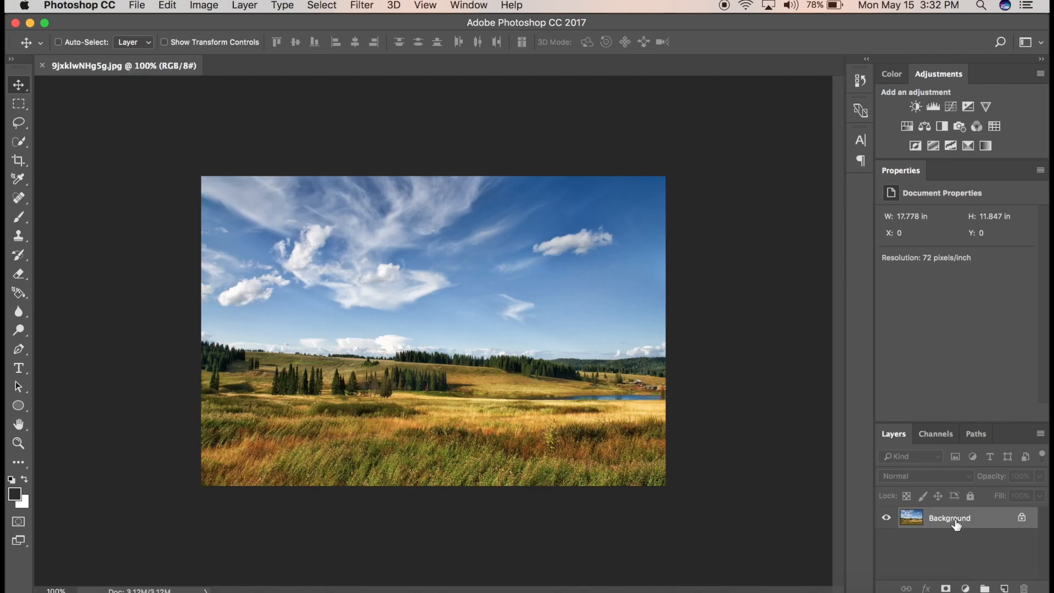
double_click(948, 517)
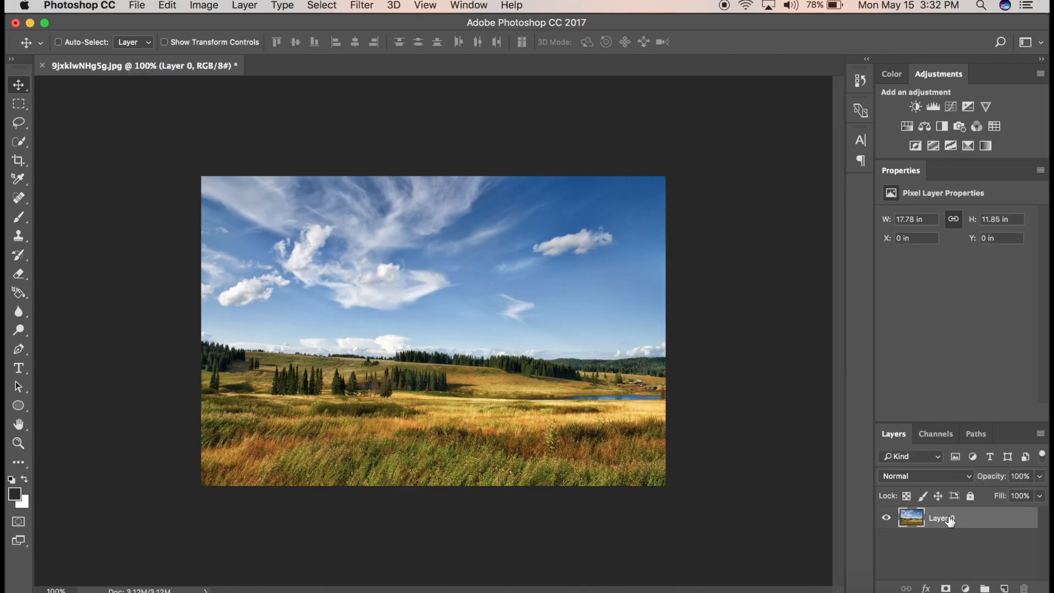
mouse_move(772, 450)
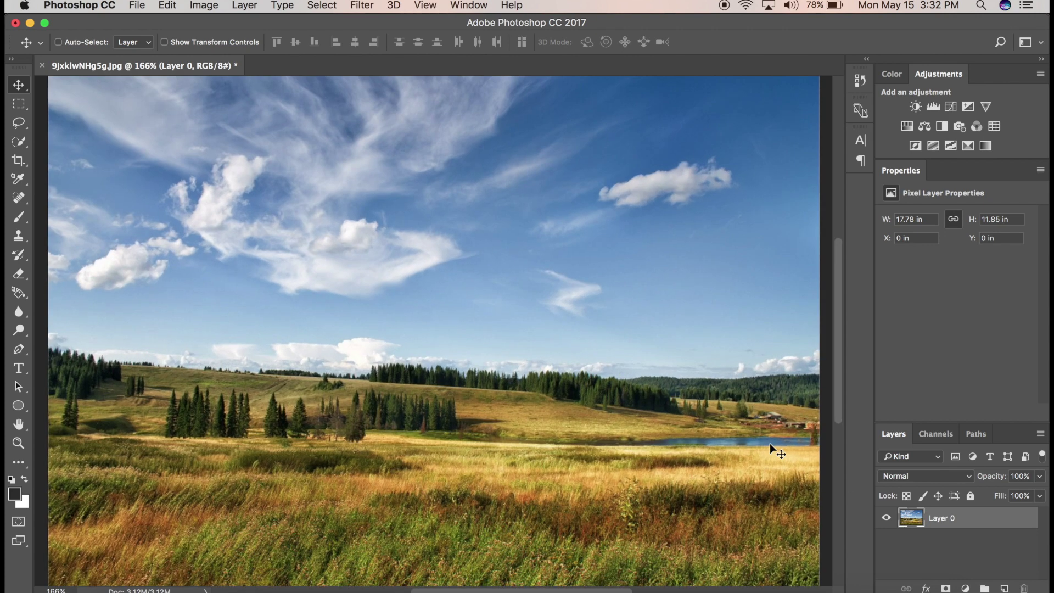
left_click(468, 5)
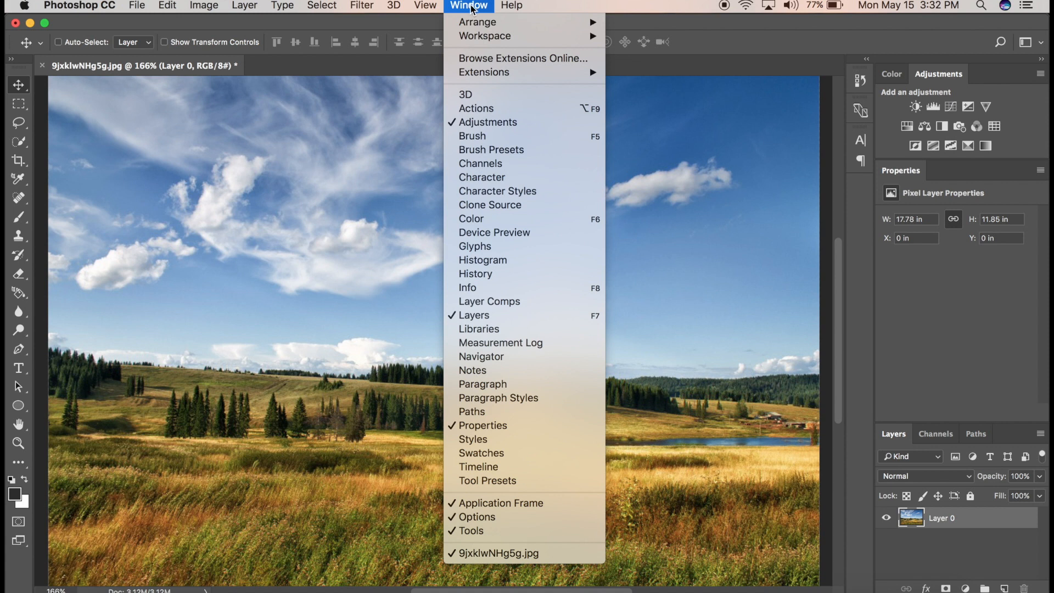
mouse_move(487, 122)
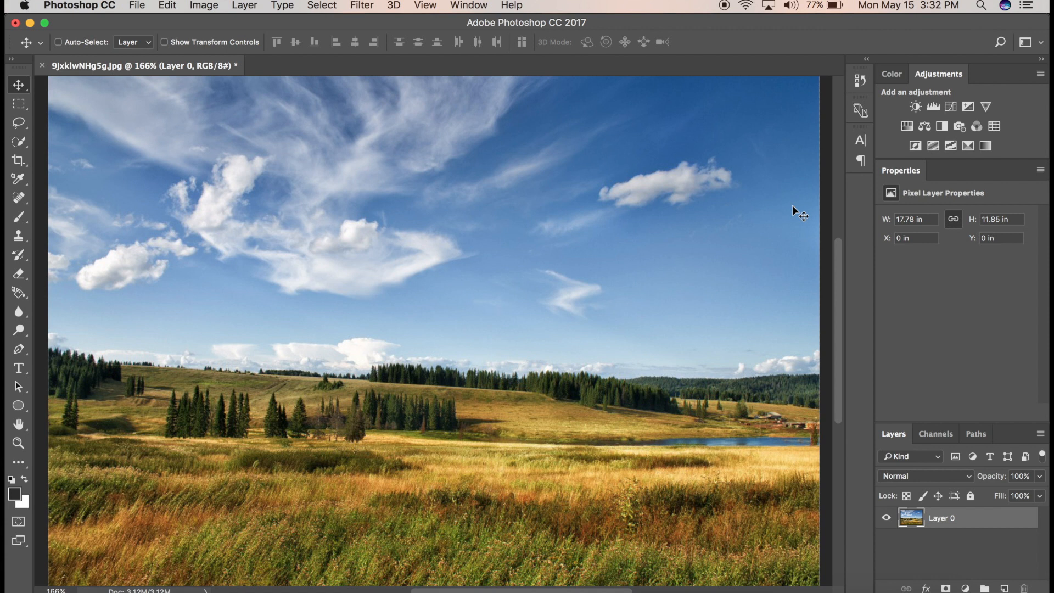
mouse_move(952, 79)
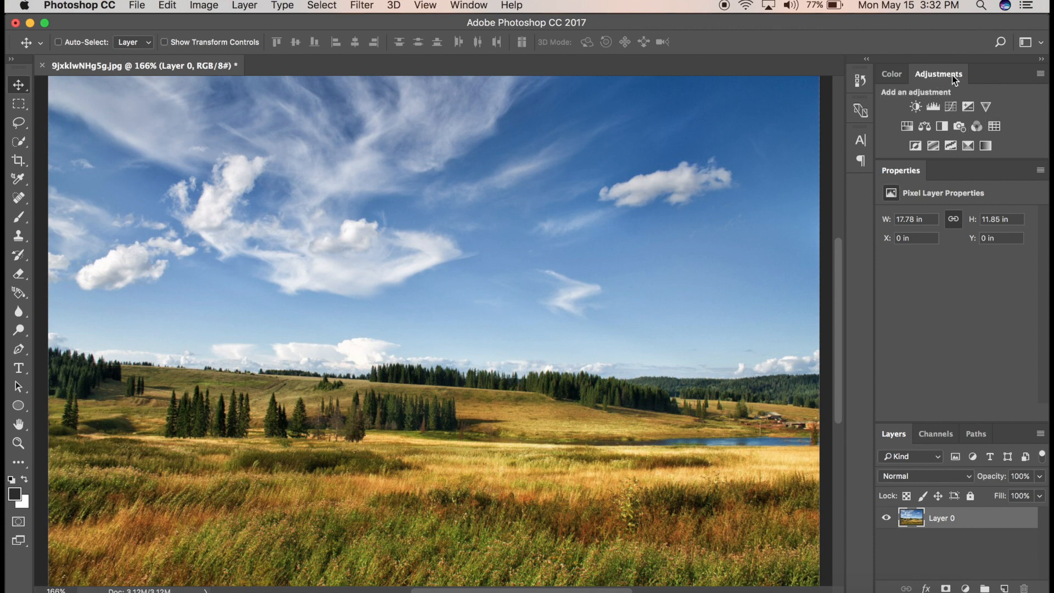
mouse_move(976, 126)
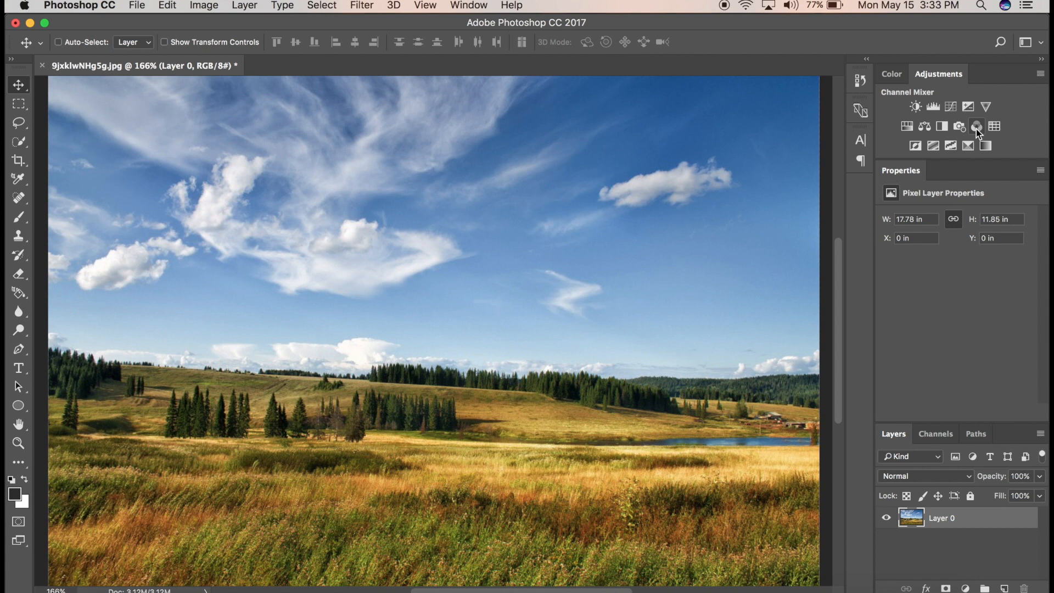
Step: Add a Channel Mixer adjustment layer giving the meadow warm orange tones, toggling it to compare
left_click(976, 126)
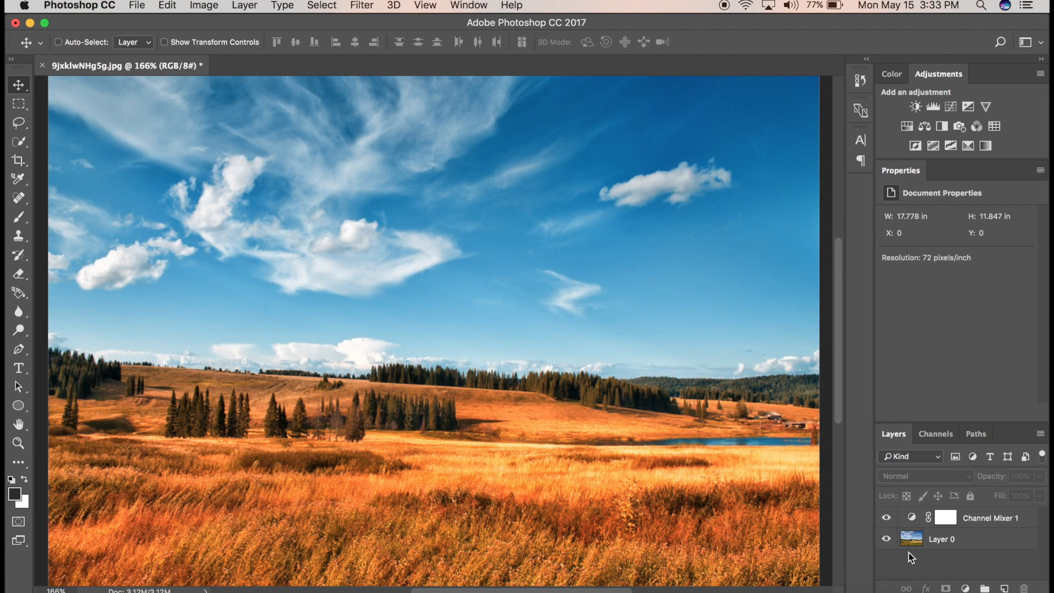
left_click(886, 517)
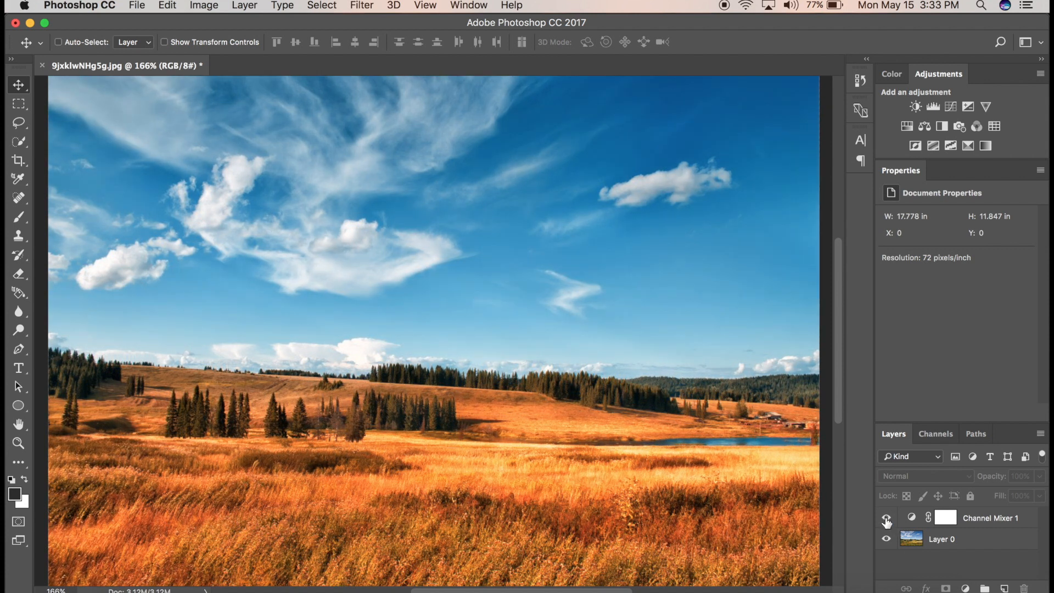
left_click(886, 517)
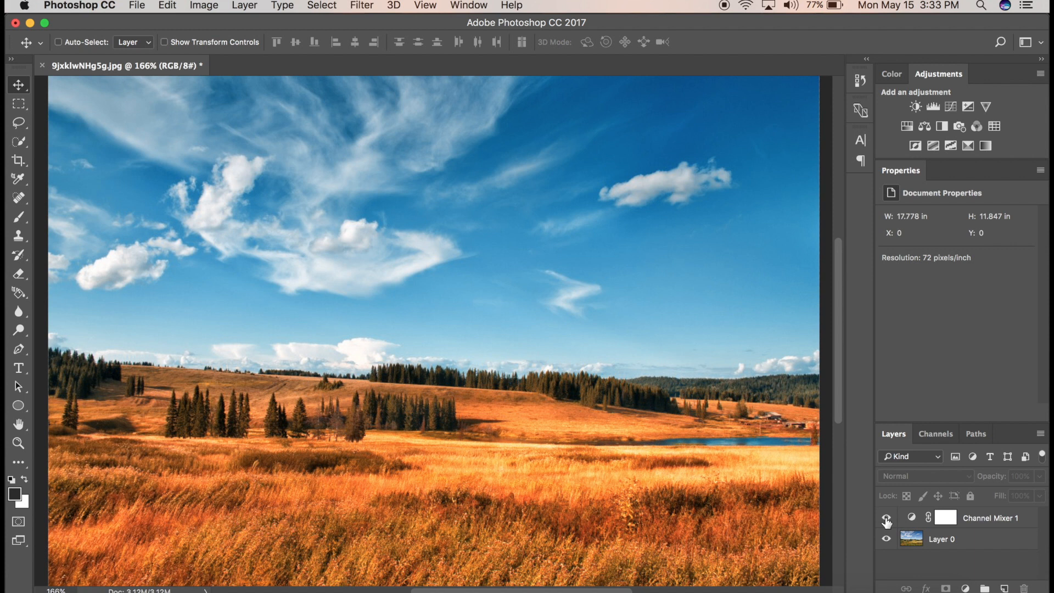
mouse_move(907, 126)
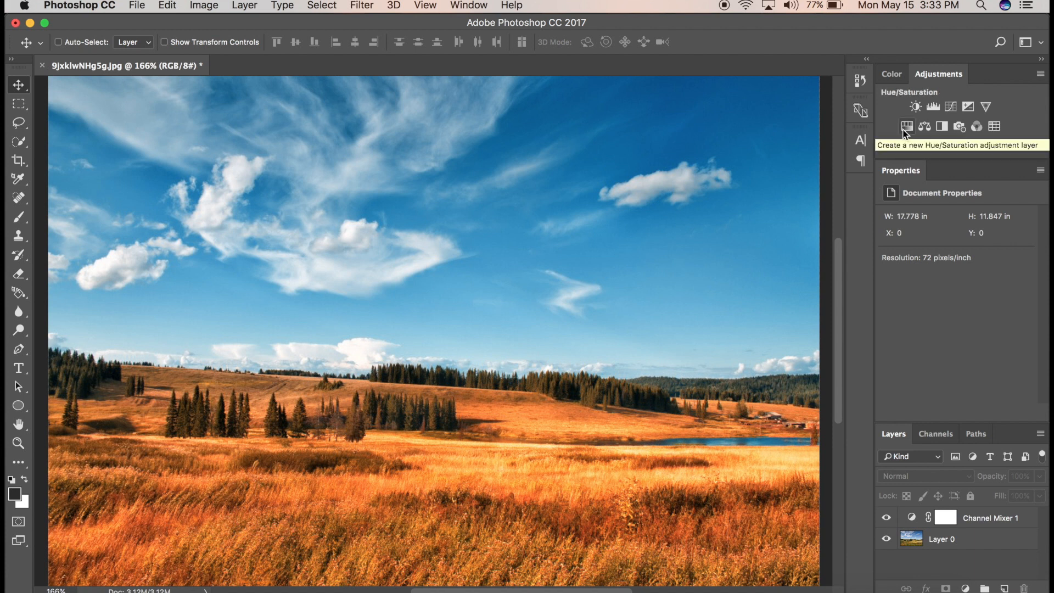
Step: Add a Hue/Saturation adjustment layer and sample the orange grass to target its Reds
left_click(906, 126)
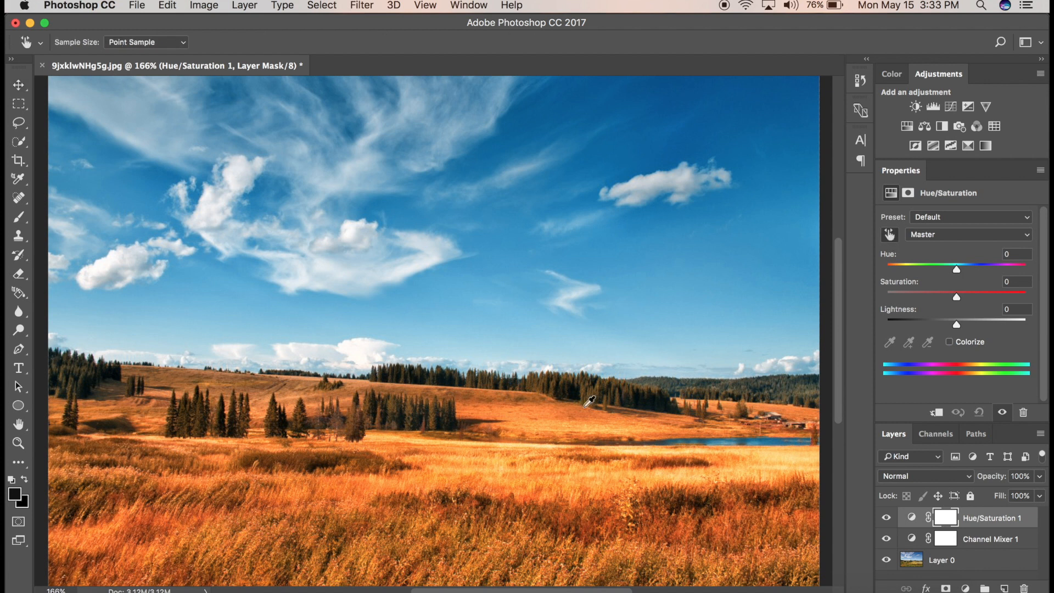
mouse_move(360, 481)
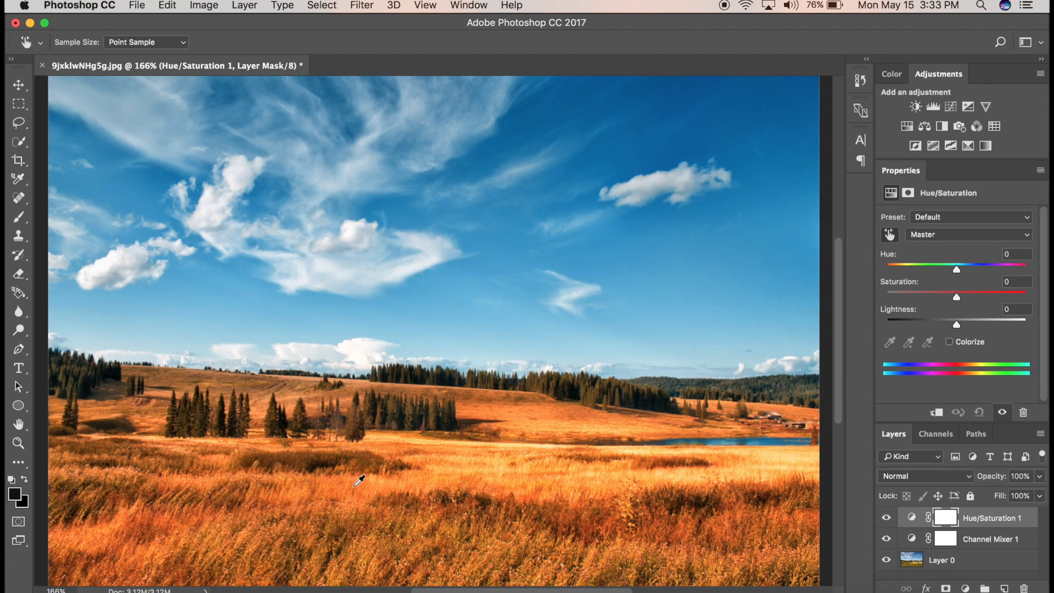
left_click(968, 234)
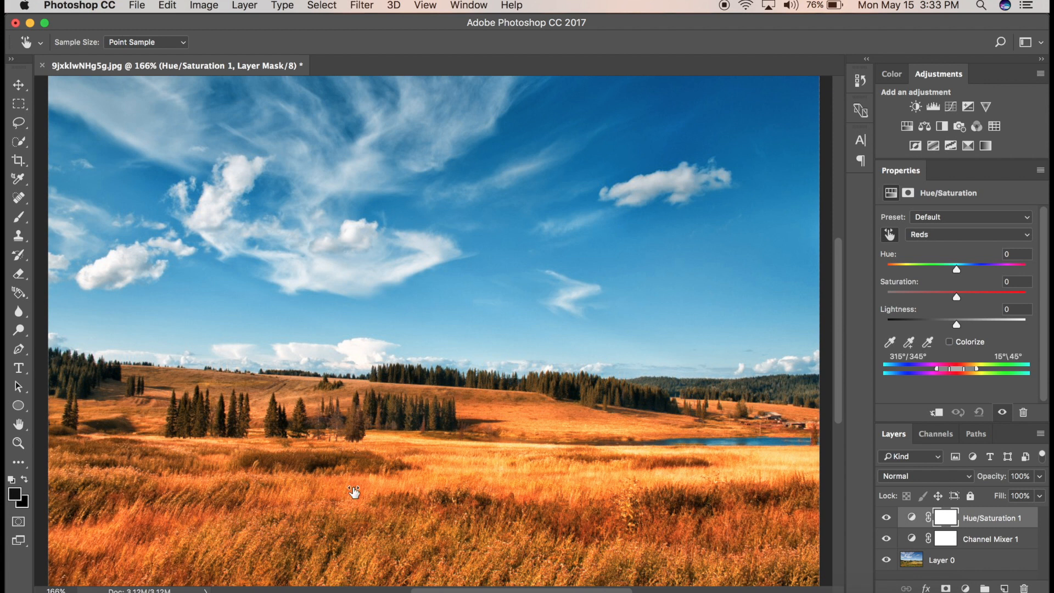
left_click(968, 235)
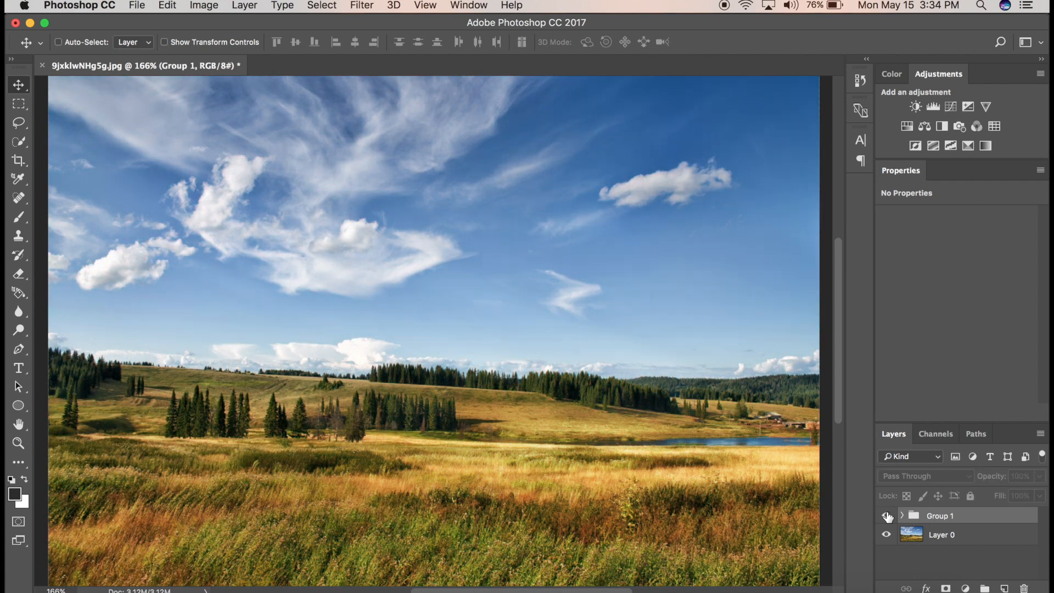
Step: Show Group 1 again to restore the orange-and-teal grade on the meadow
left_click(886, 515)
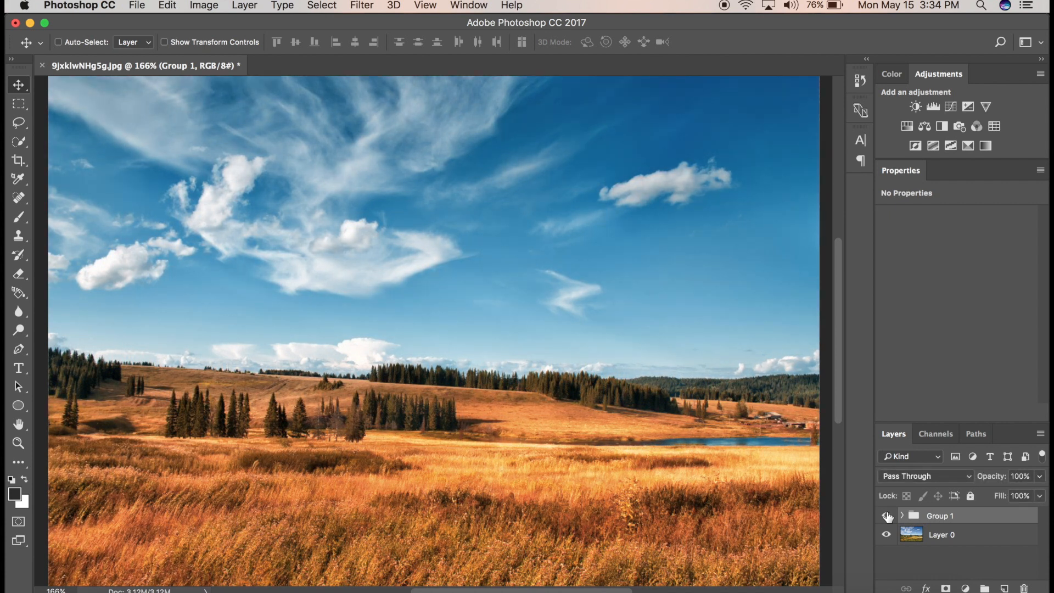